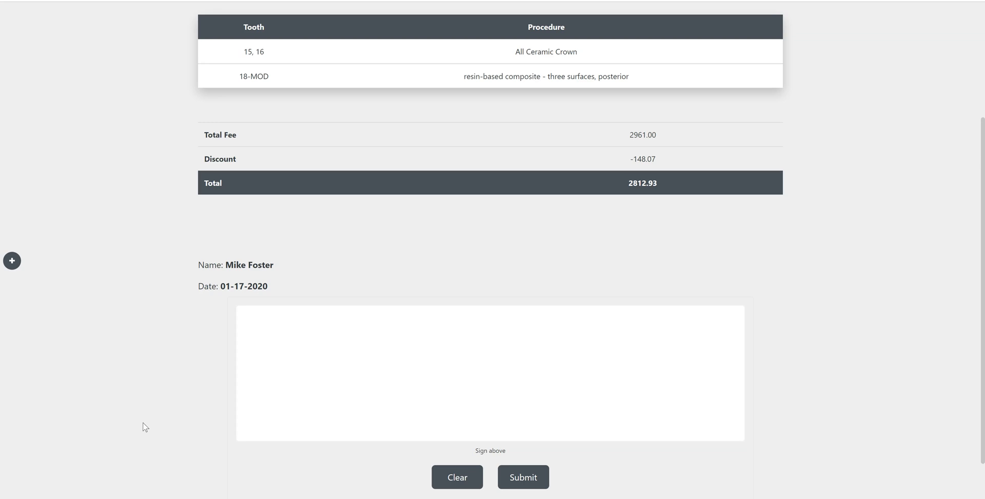
left_click_drag(308, 370, 509, 372)
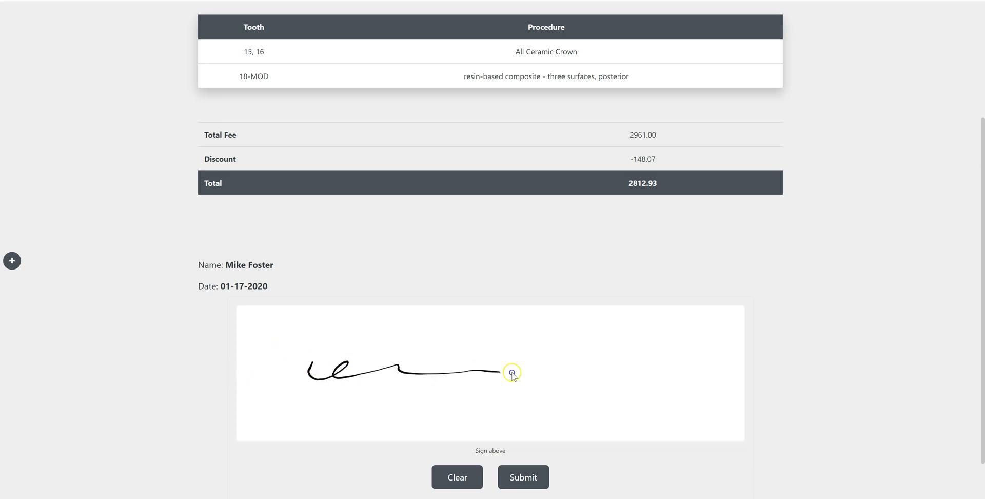
scroll("down", 3)
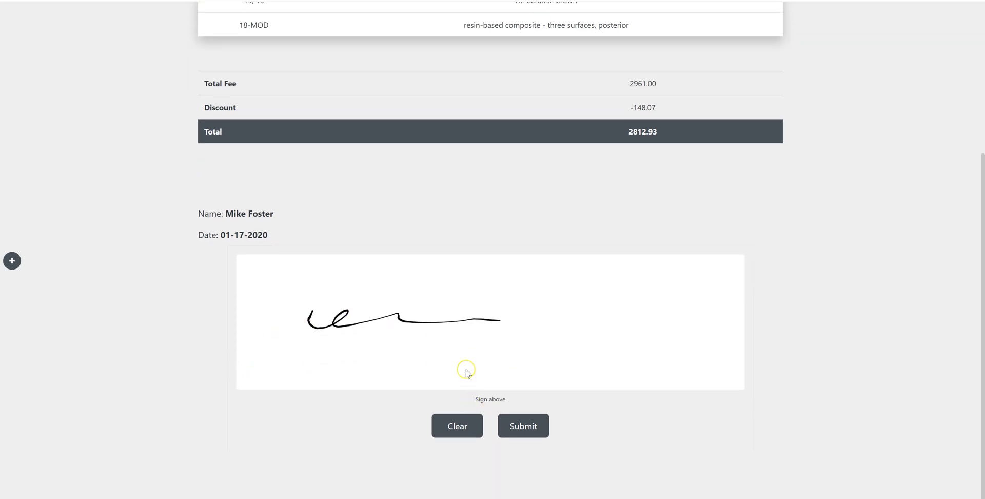
left_click(522, 425)
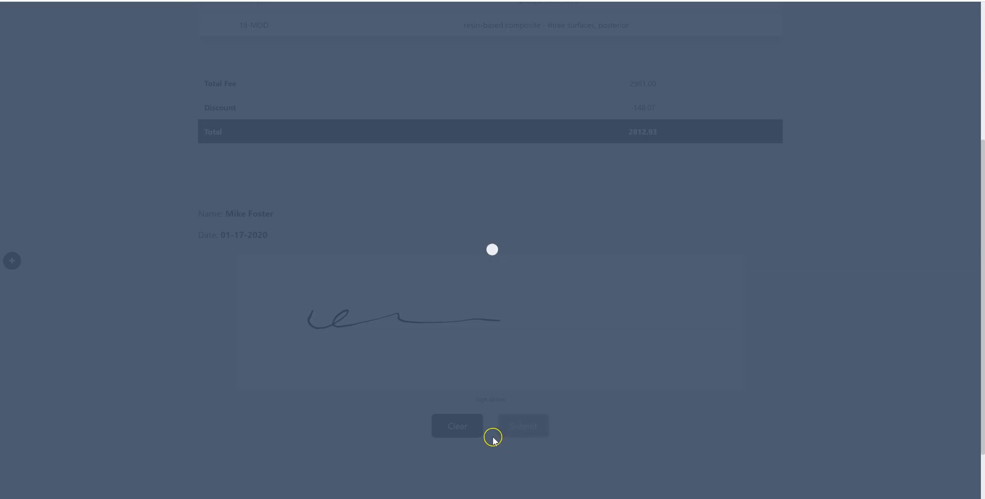
left_click(522, 426)
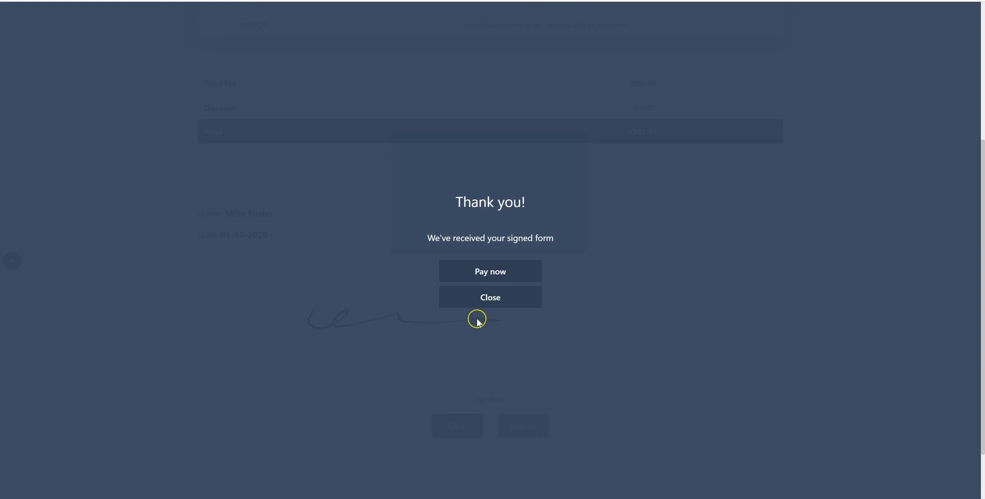
mouse_move(491, 271)
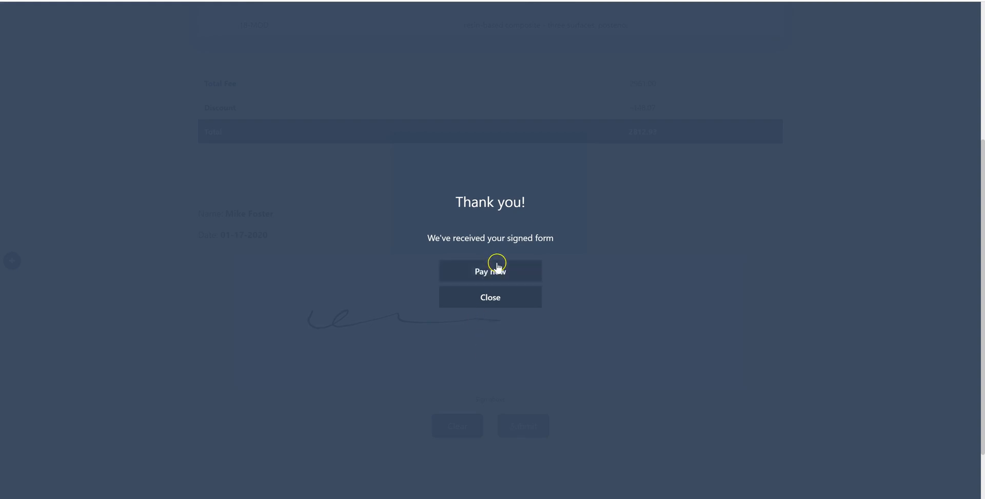
- Start Pay now and include the current balance so the amount becomes 9903.46
left_click(491, 271)
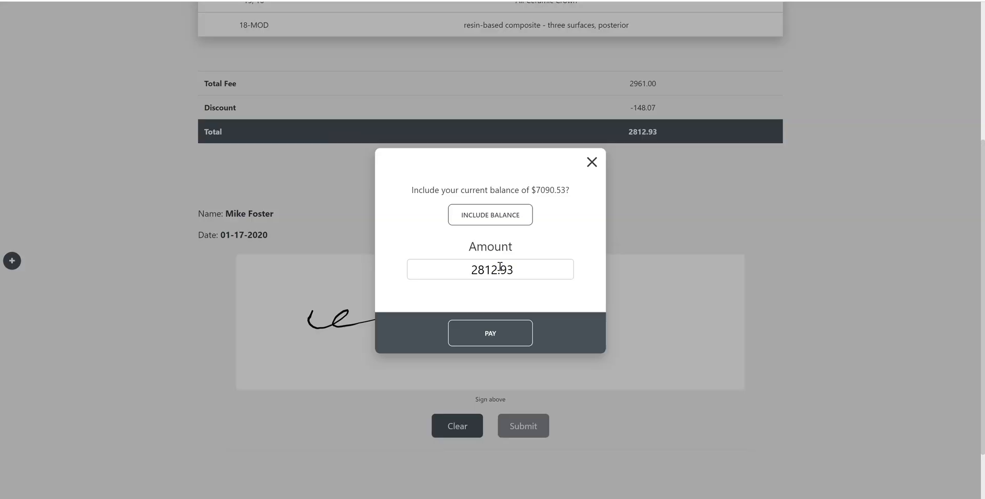
triple_click(491, 269)
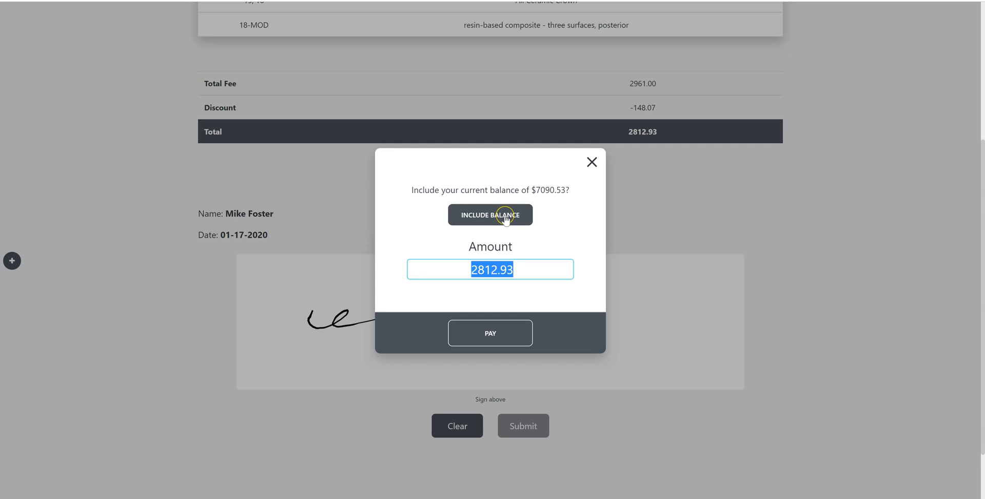
mouse_move(506, 220)
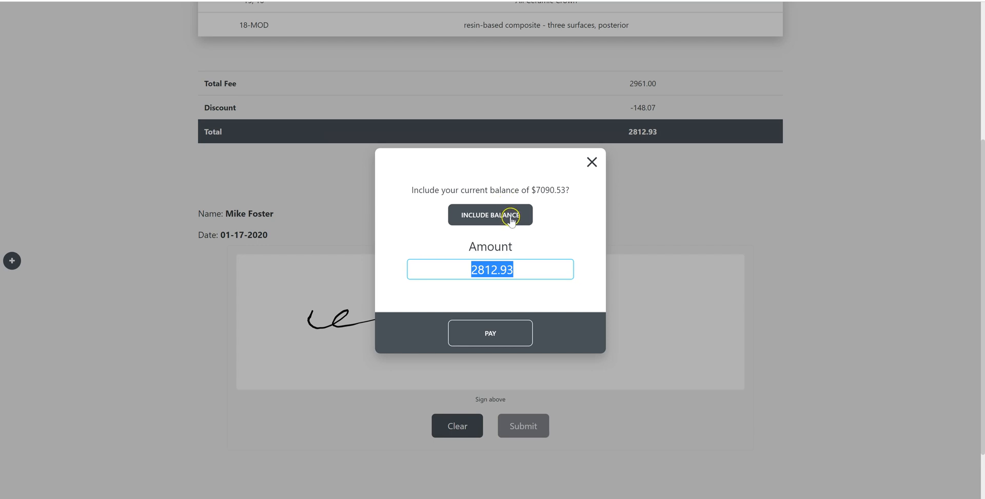
left_click(491, 214)
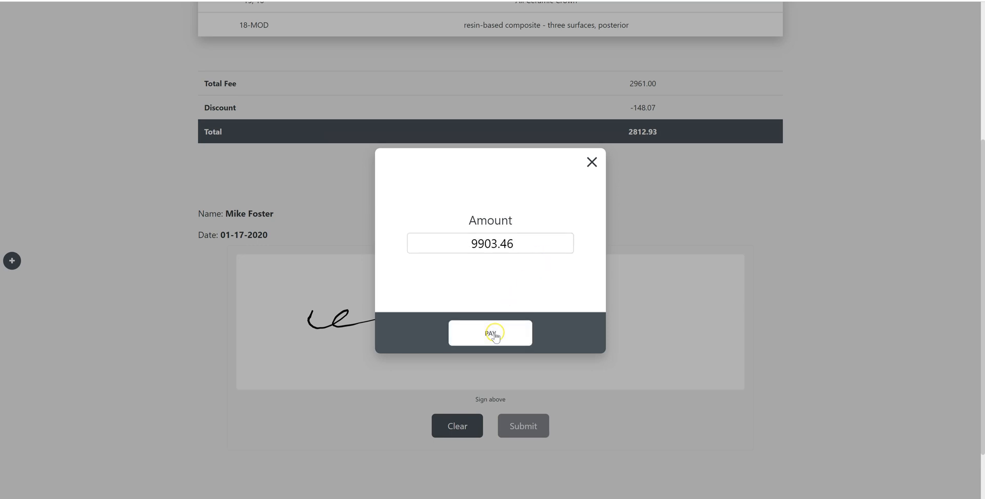
- Charge the card for the 9903.46 payment
left_click(490, 332)
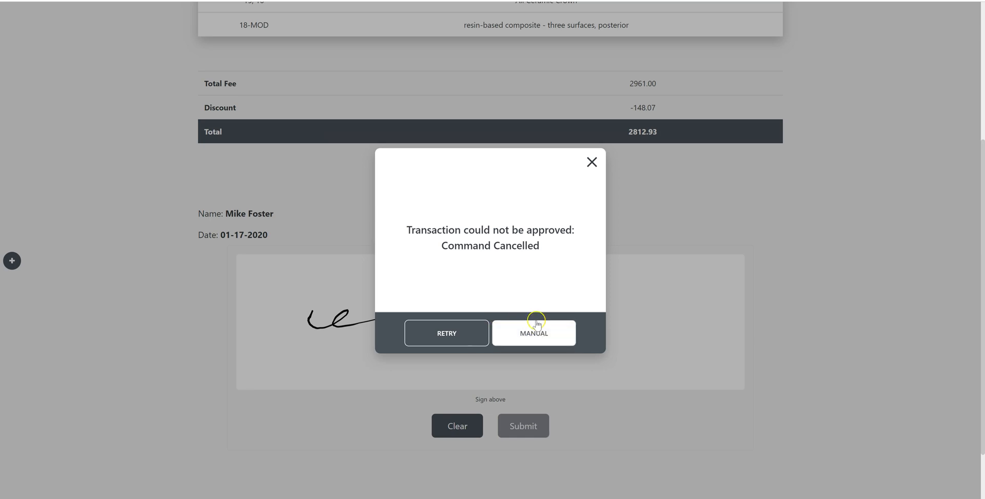
mouse_move(534, 337)
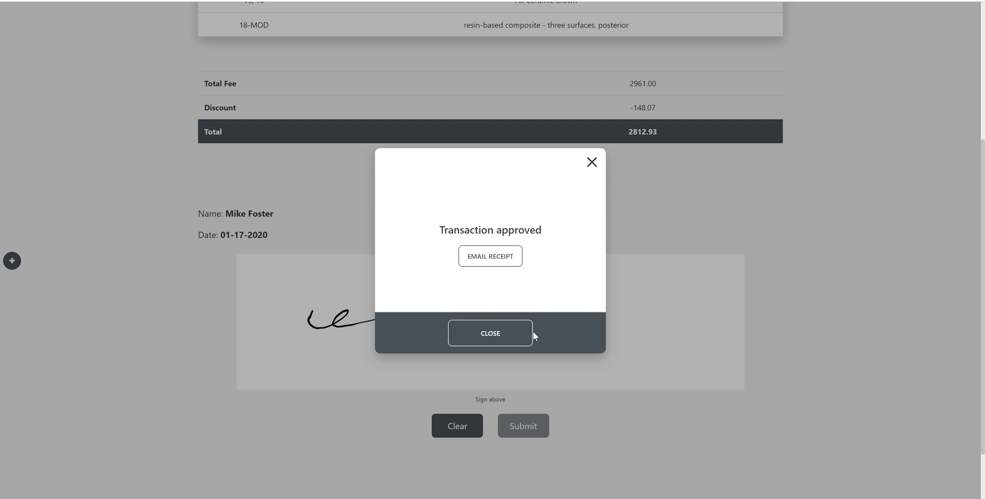
mouse_move(541, 233)
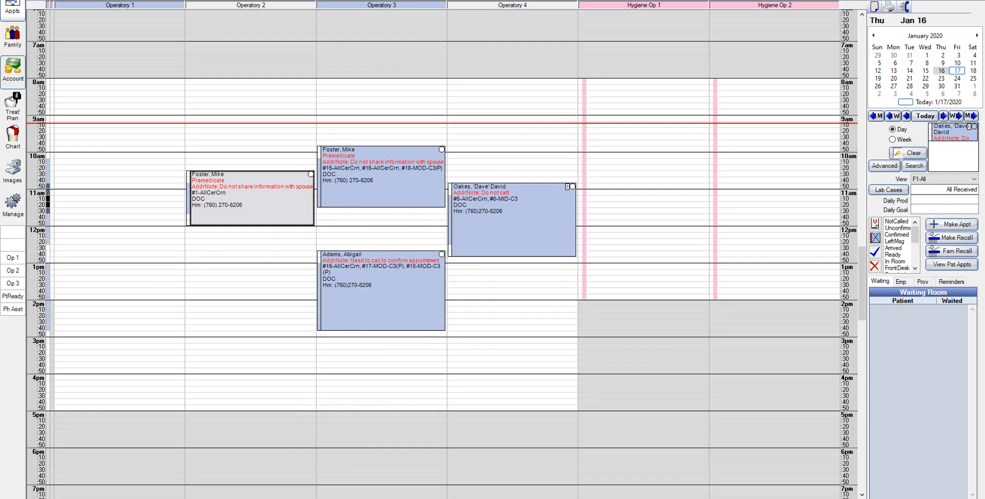
left_click(12, 69)
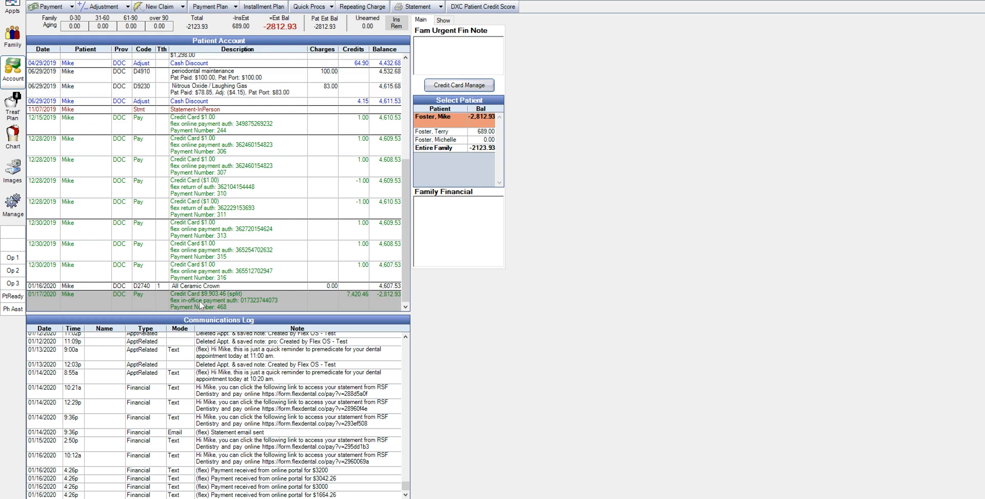
double_click(219, 293)
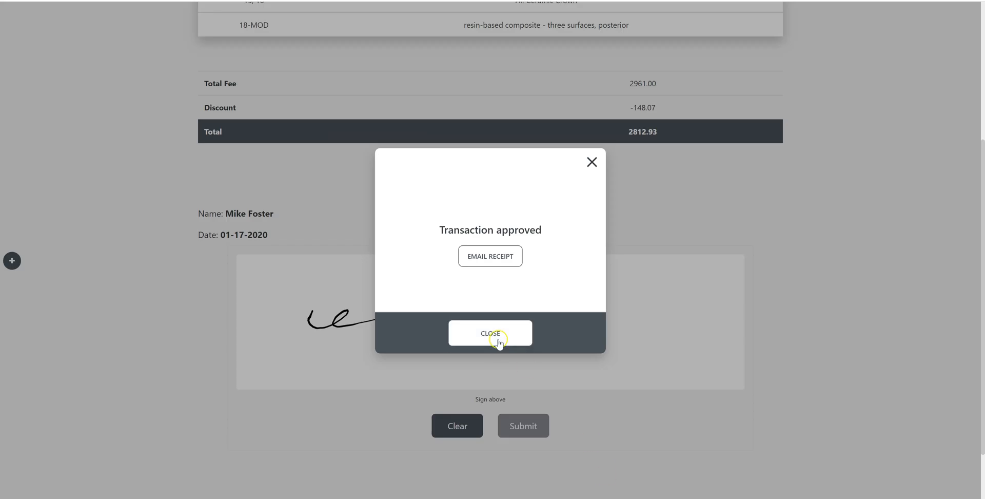
left_click(490, 332)
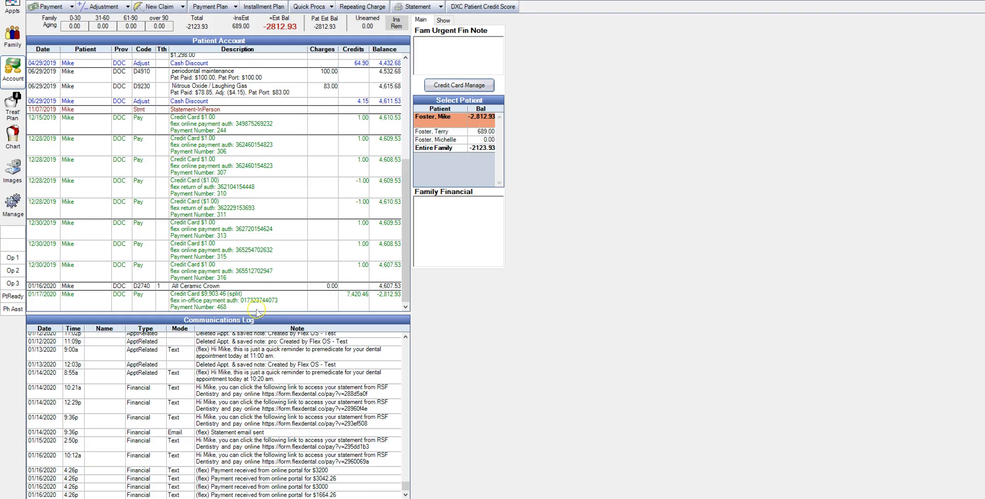
left_click(220, 301)
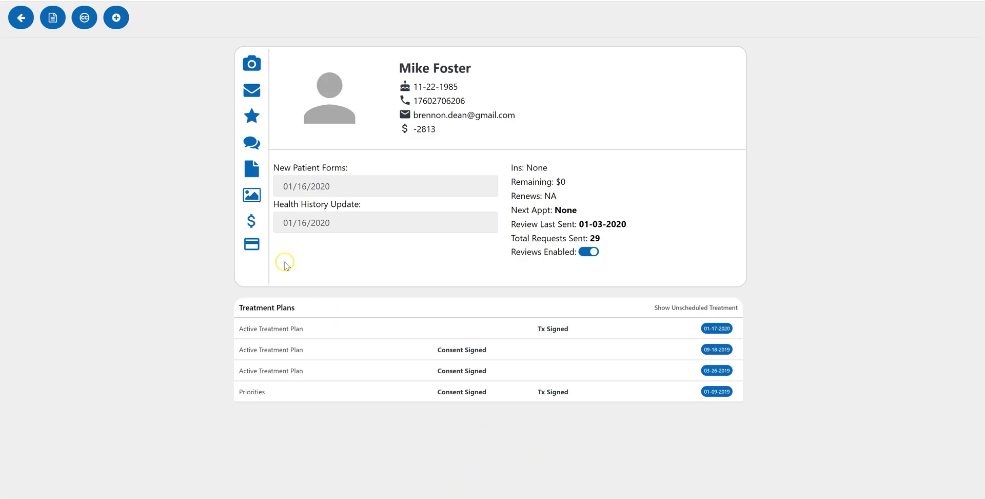
mouse_move(196, 248)
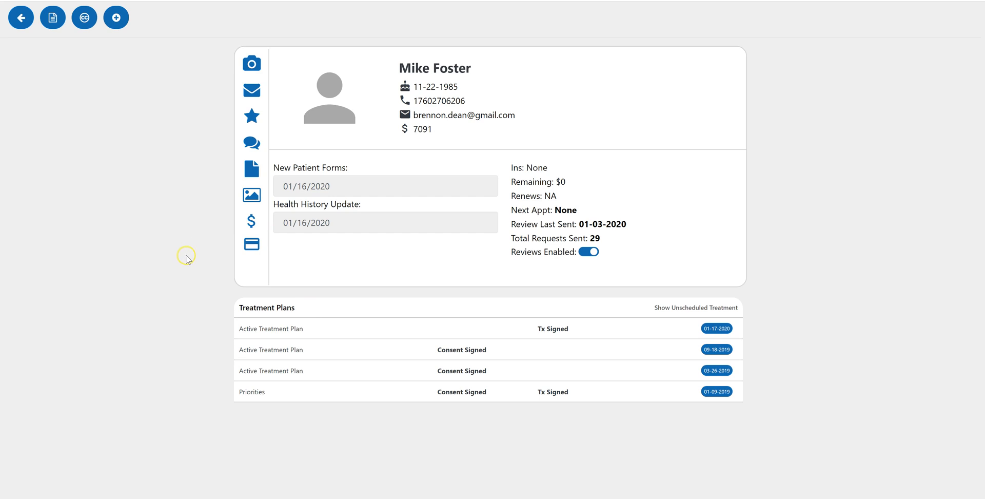
mouse_move(237, 231)
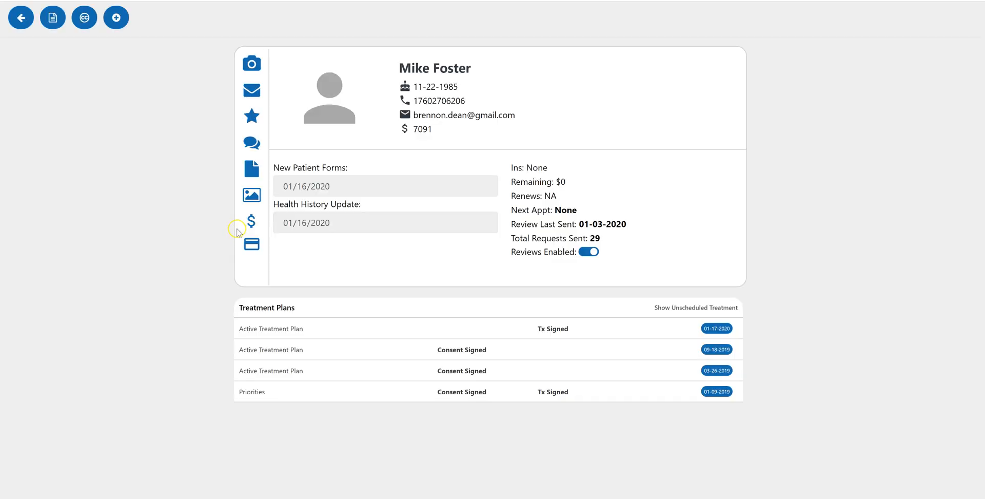
mouse_move(251, 244)
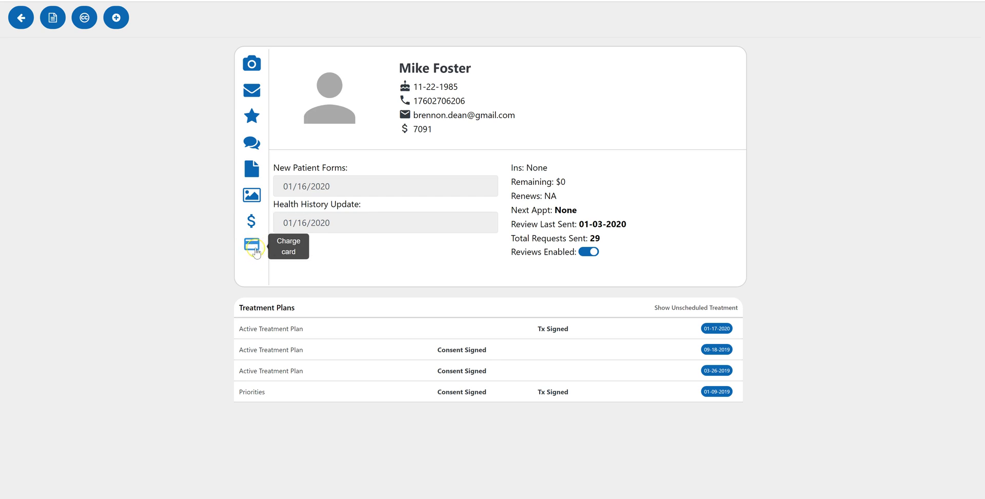
left_click(251, 246)
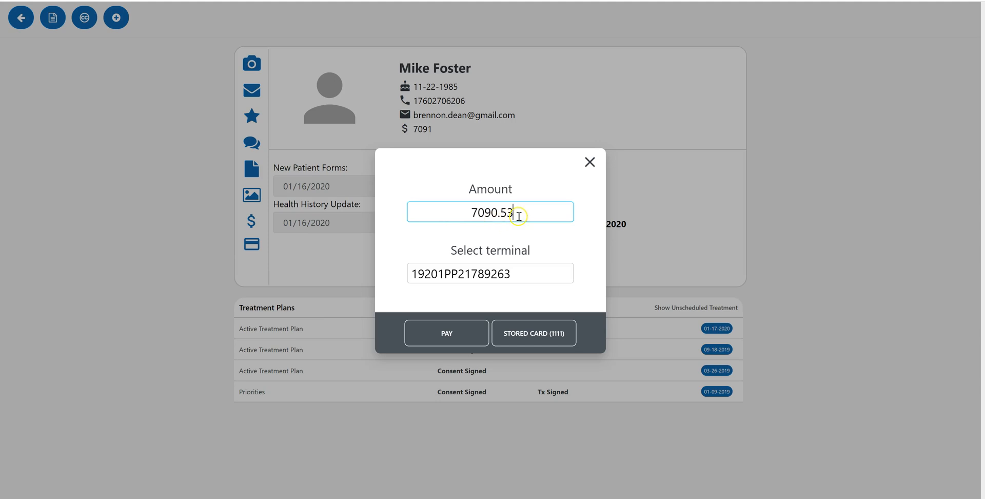
triple_click(490, 211)
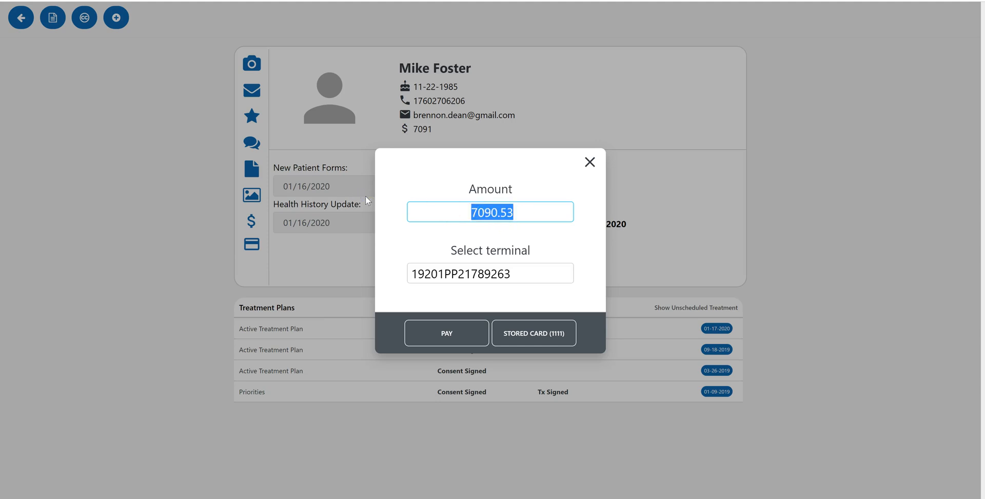
left_click(446, 333)
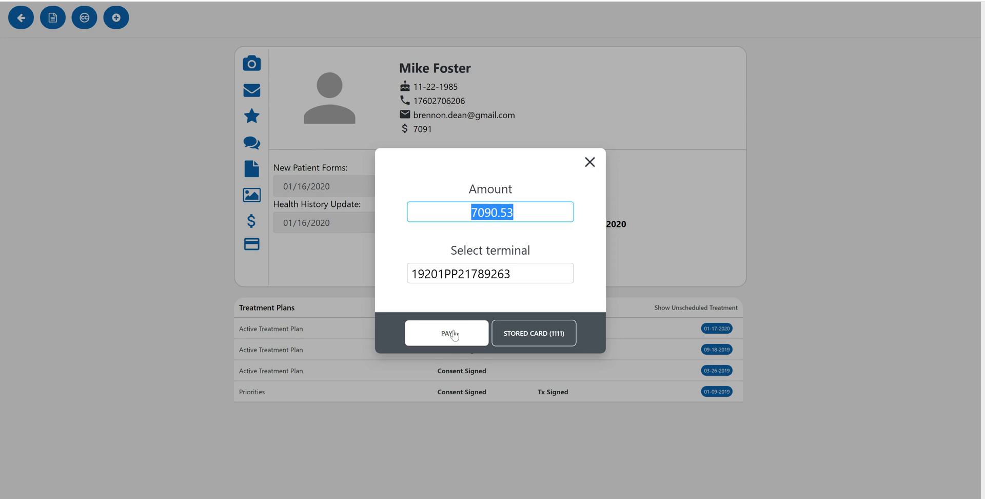
mouse_move(534, 333)
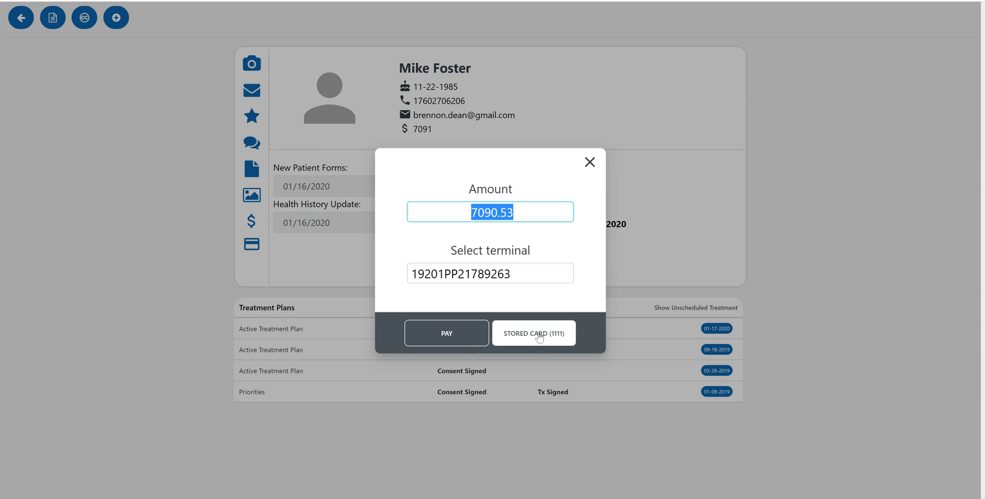
left_click(533, 333)
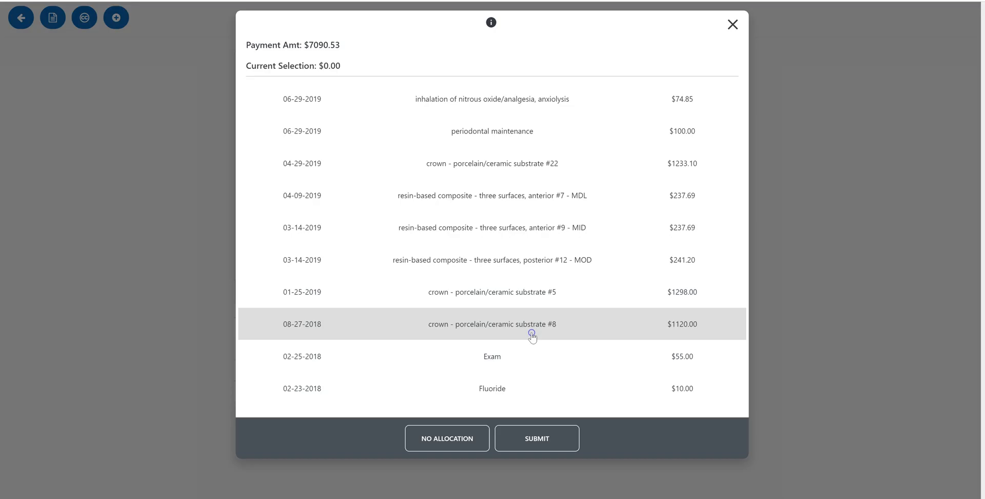
- Allocate the payment across his past procedures, submit it and dismiss the approval message
left_click(492, 323)
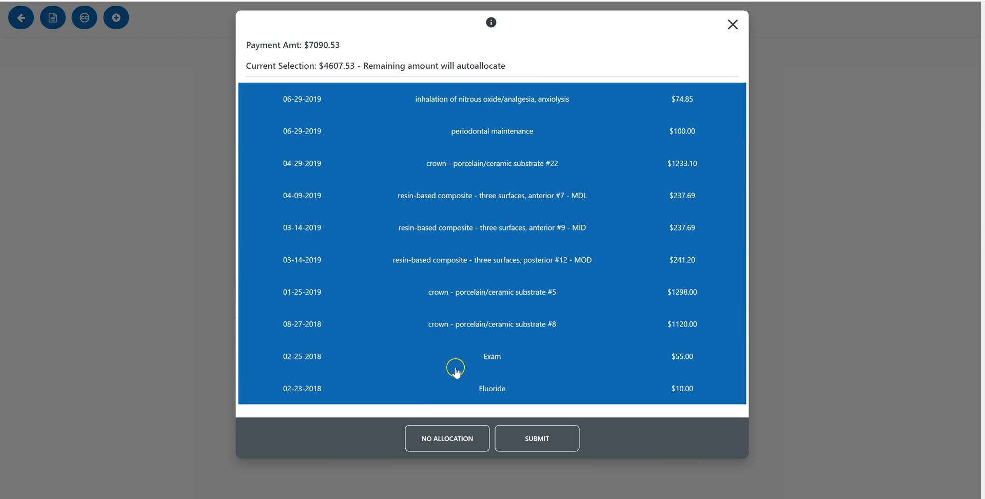
mouse_move(537, 438)
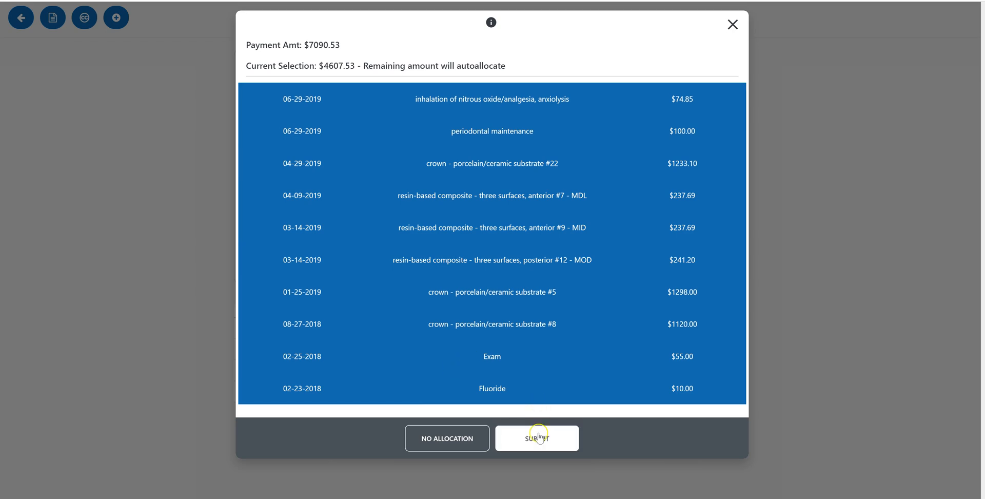
left_click(536, 438)
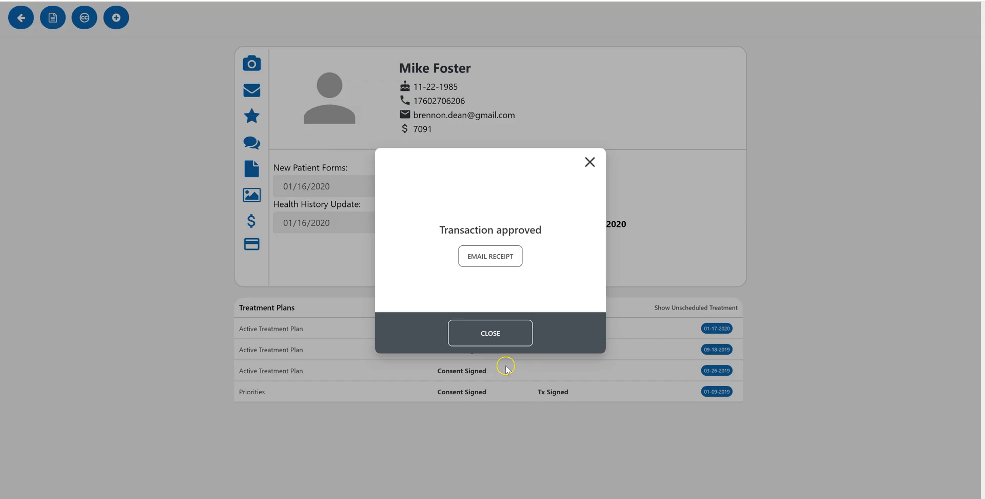
mouse_move(285, 275)
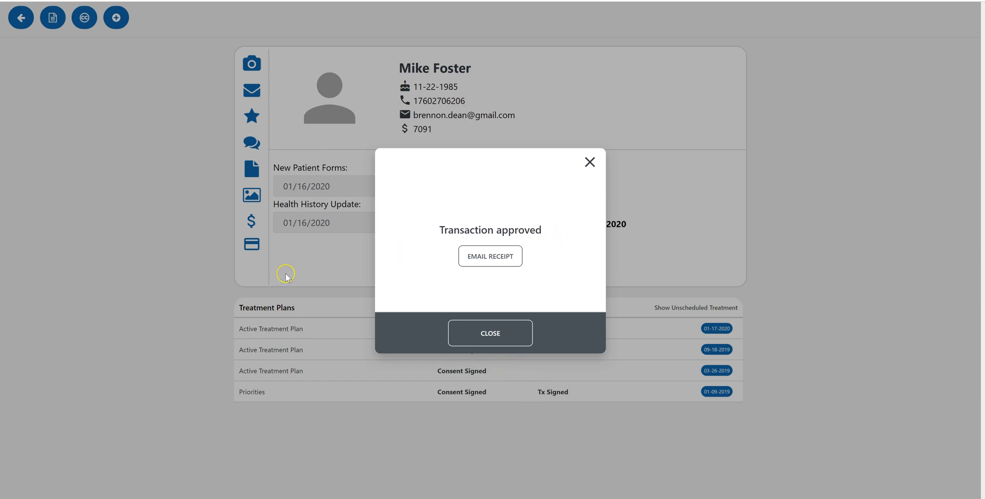
left_click(490, 332)
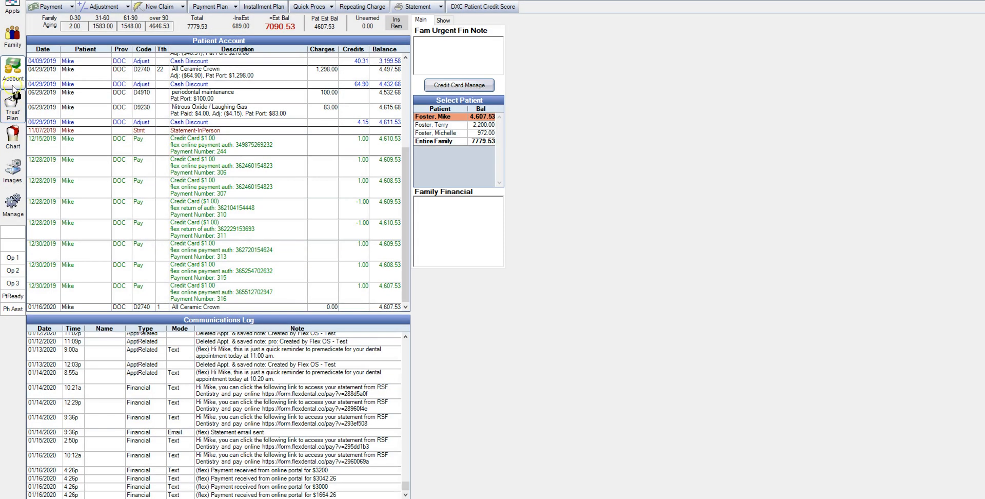